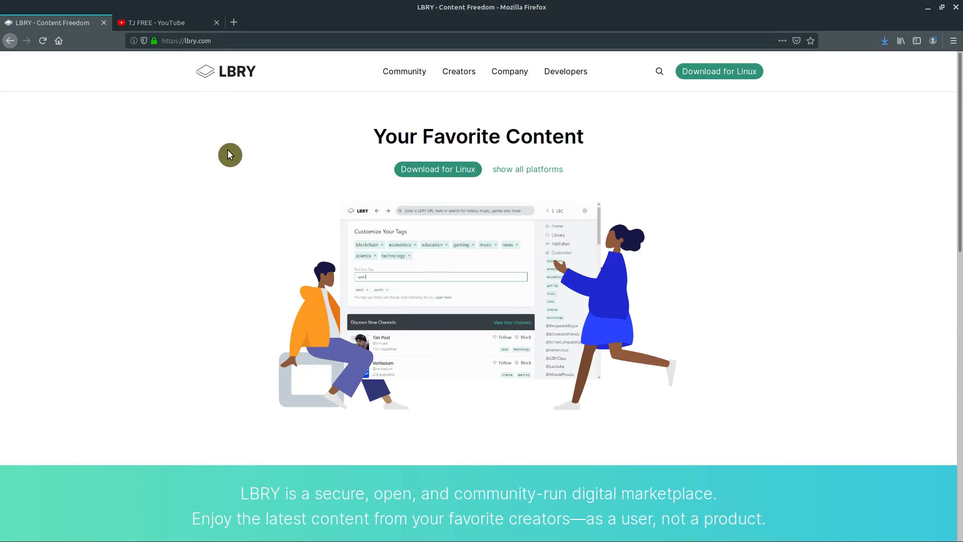
{"action": "mouse_move", "coordinate": [240, 173]}
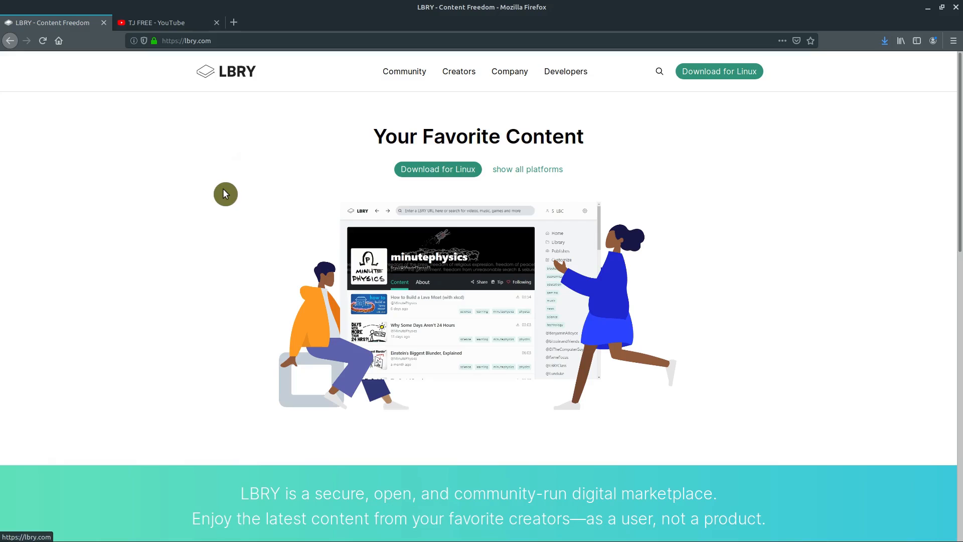
Look at the TJ FREE YouTube channel, then return to the LBRY home page
{"action": "left_click", "coordinate": [498, 282]}
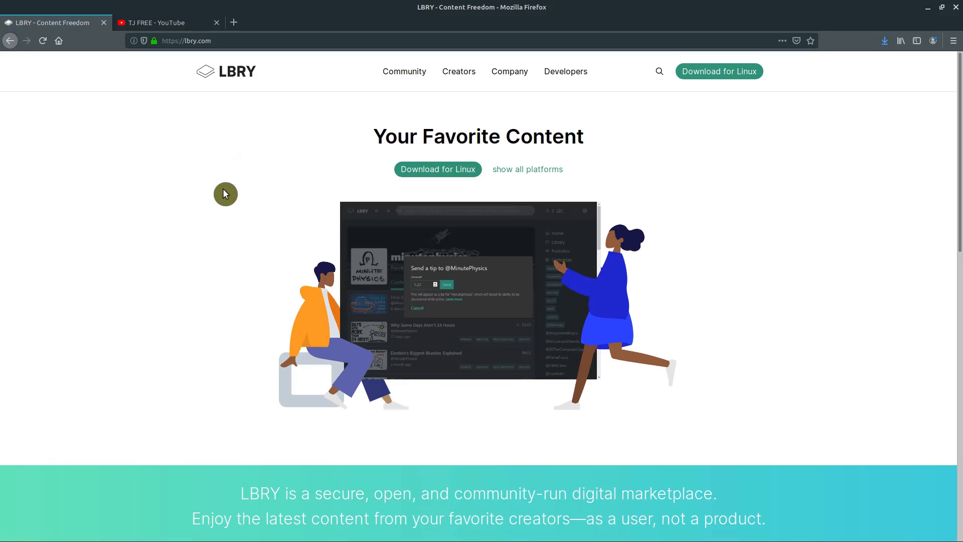
{"action": "left_click", "coordinate": [165, 23]}
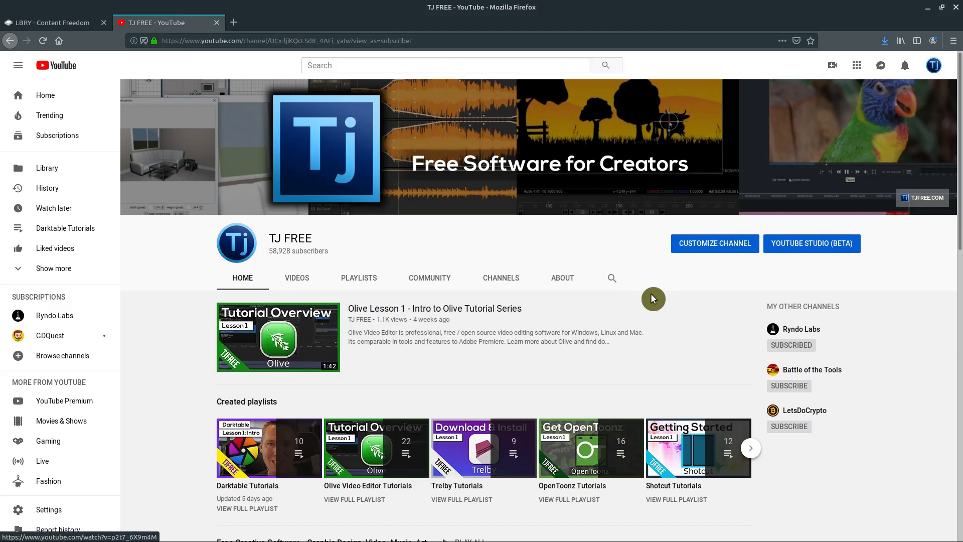
{"action": "mouse_move", "coordinate": [77, 50]}
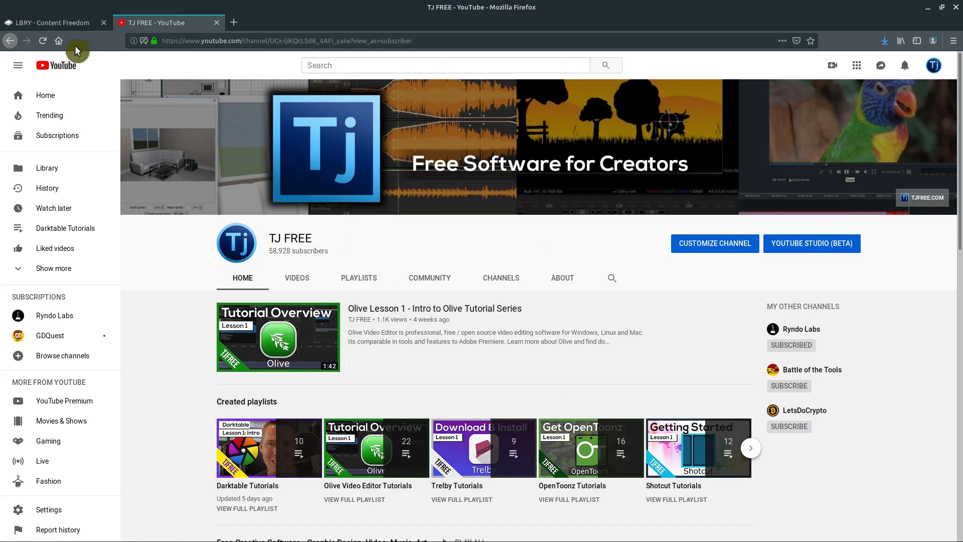
{"action": "left_click", "coordinate": [52, 23]}
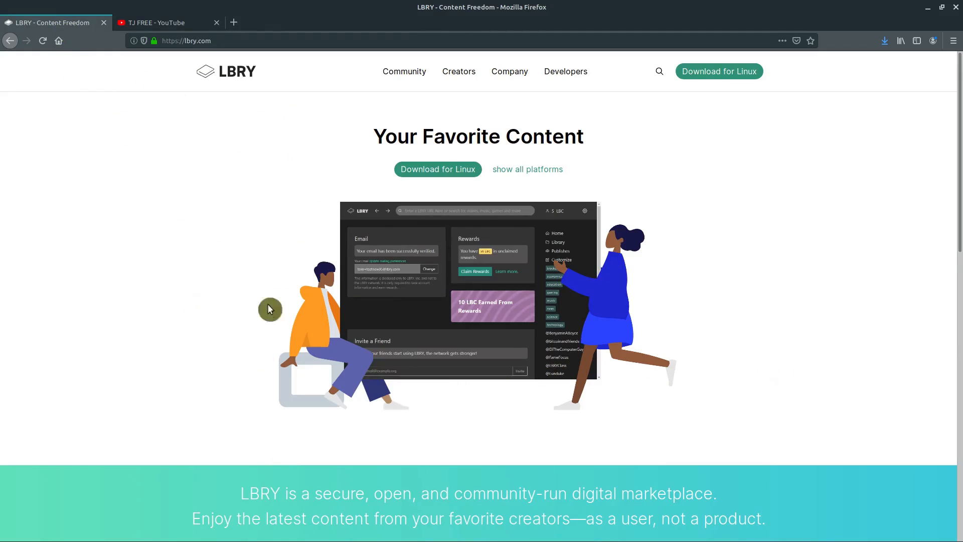
{"action": "mouse_move", "coordinate": [209, 64]}
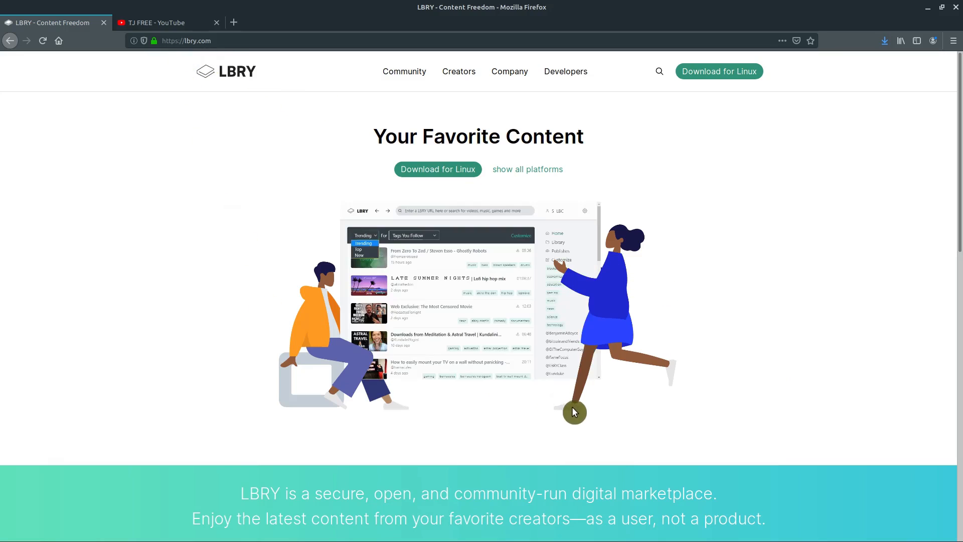
{"action": "mouse_move", "coordinate": [723, 310]}
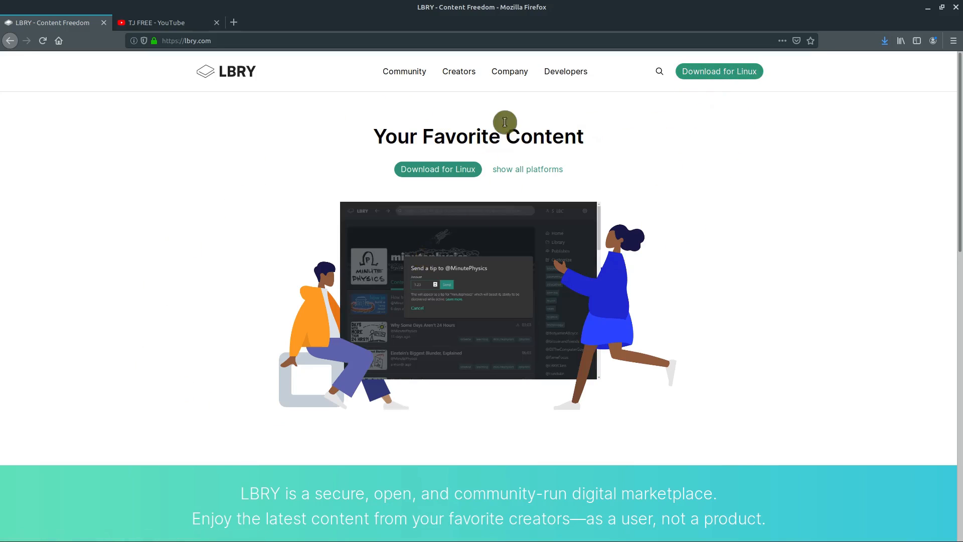
From the Creators menu, reach the LBRY × YouTube Sync partner page and review it
{"action": "left_click", "coordinate": [458, 71]}
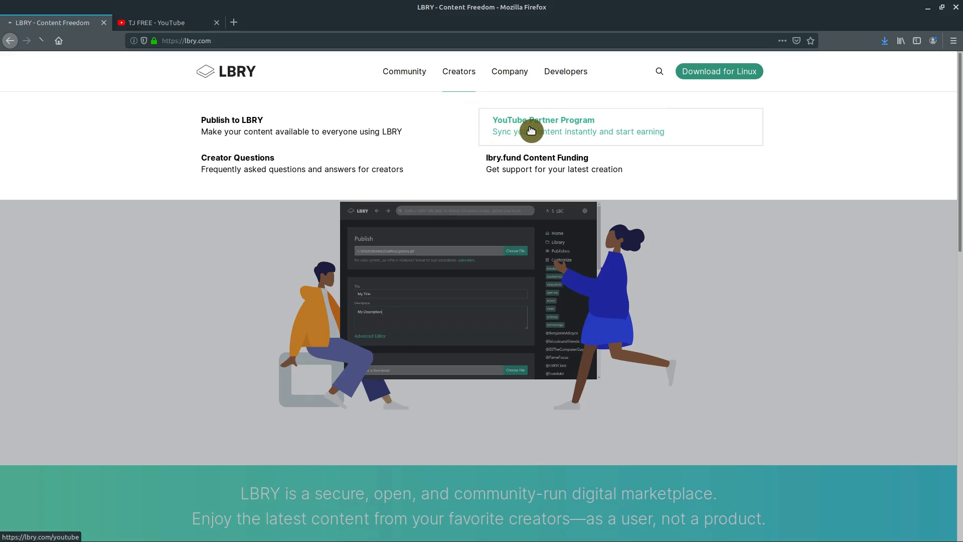
{"action": "left_click", "coordinate": [543, 119]}
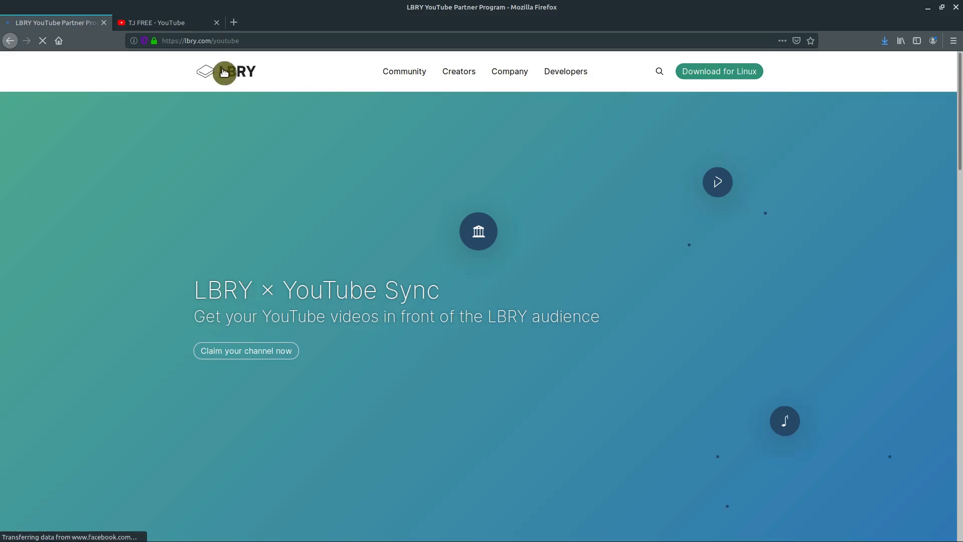
{"action": "left_click", "coordinate": [169, 22]}
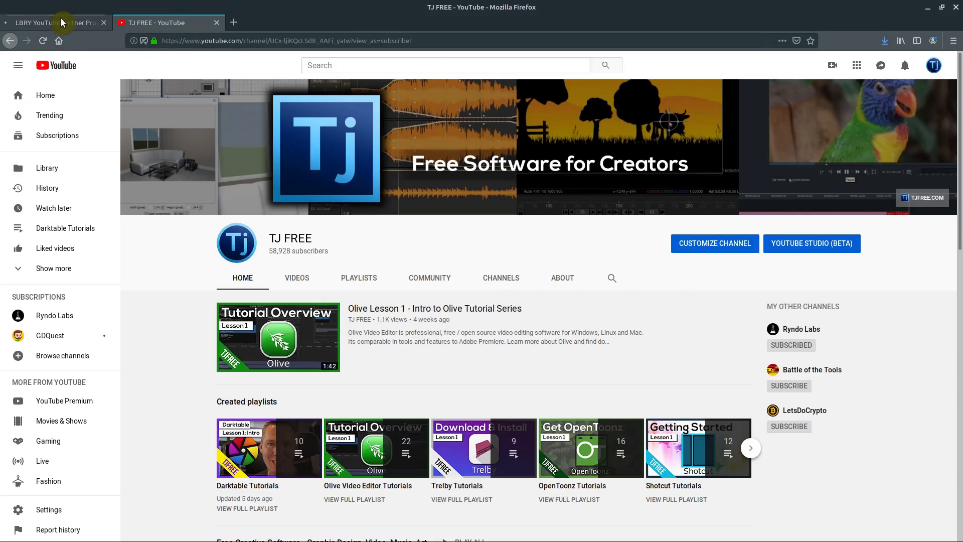
{"action": "left_click", "coordinate": [55, 23]}
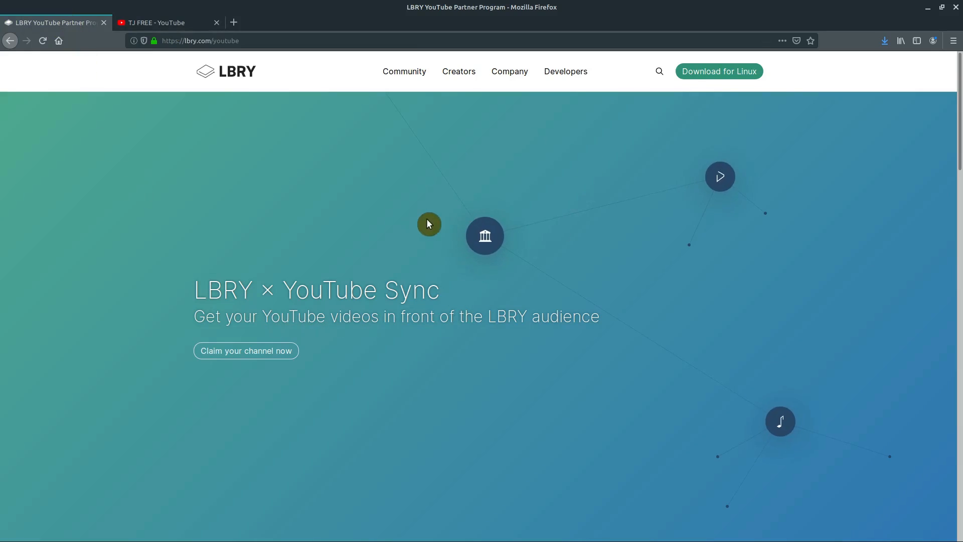
{"action": "scroll", "scroll_direction": "down", "scroll_amount": 3}
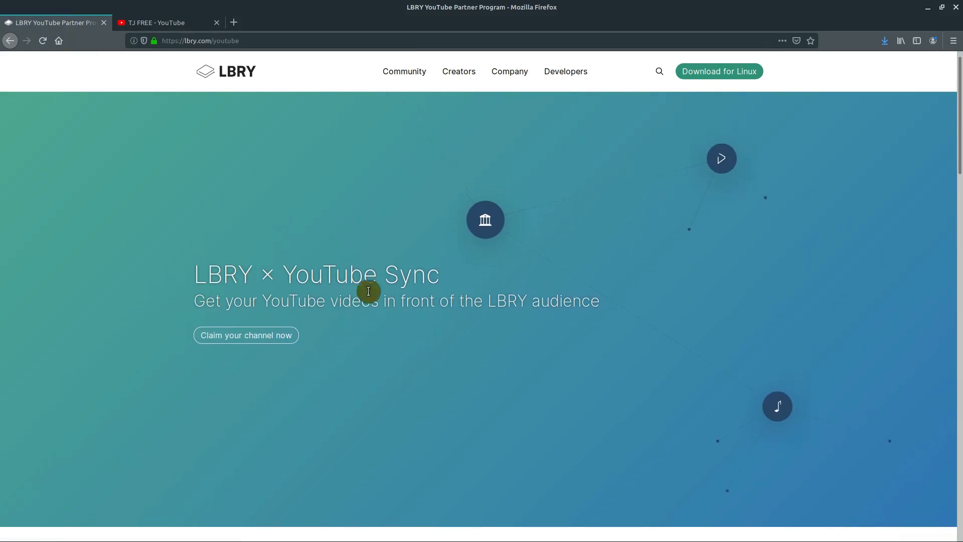
{"action": "scroll", "scroll_direction": "down", "scroll_amount": 3}
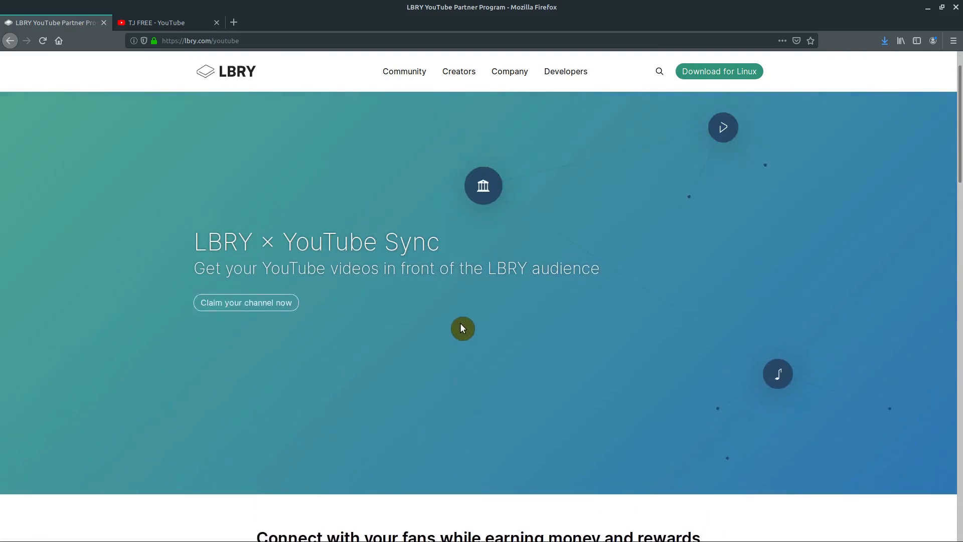
{"action": "left_click", "coordinate": [404, 71]}
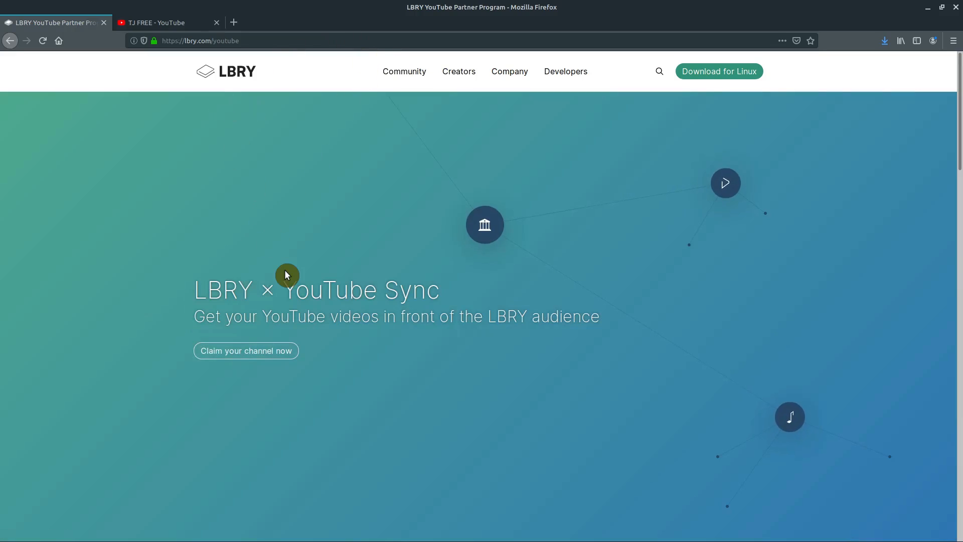
{"action": "mouse_move", "coordinate": [602, 208]}
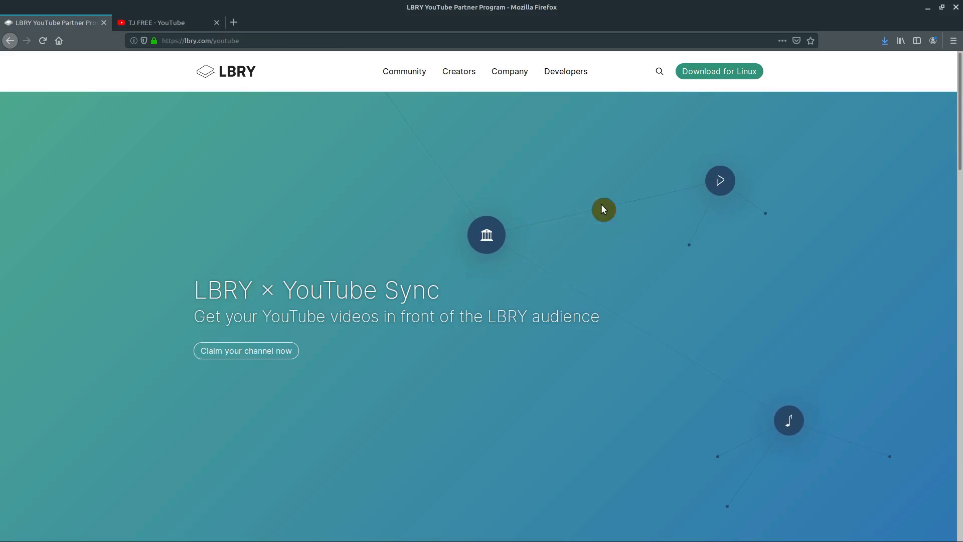
{"action": "mouse_move", "coordinate": [249, 367]}
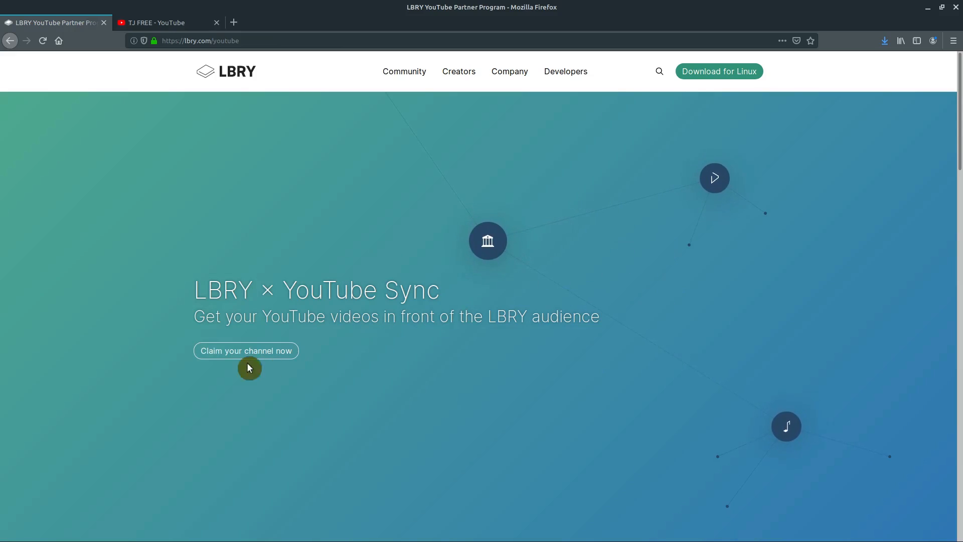
Start the channel claim with the name tjfree and open the sync program terms
{"action": "left_click", "coordinate": [245, 350]}
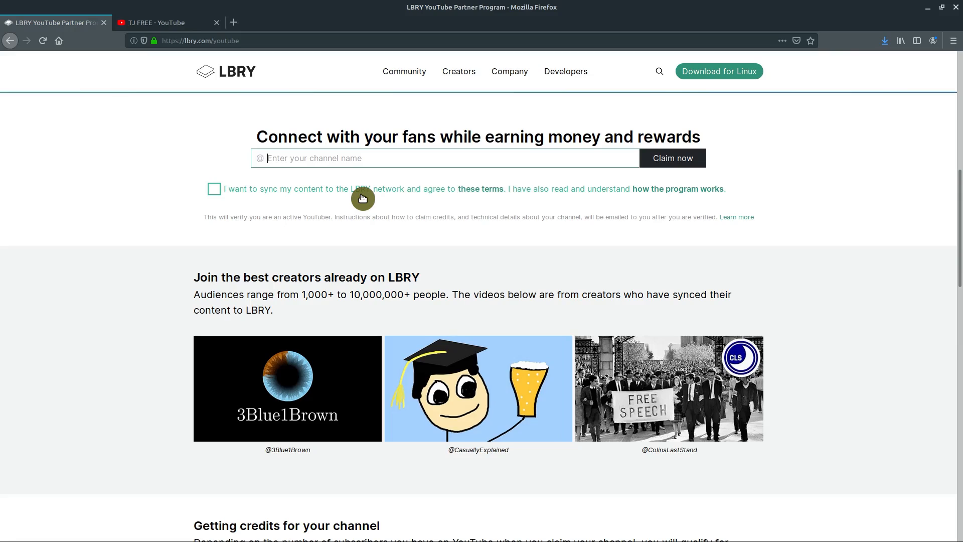
{"action": "type", "text": "tjfree"}
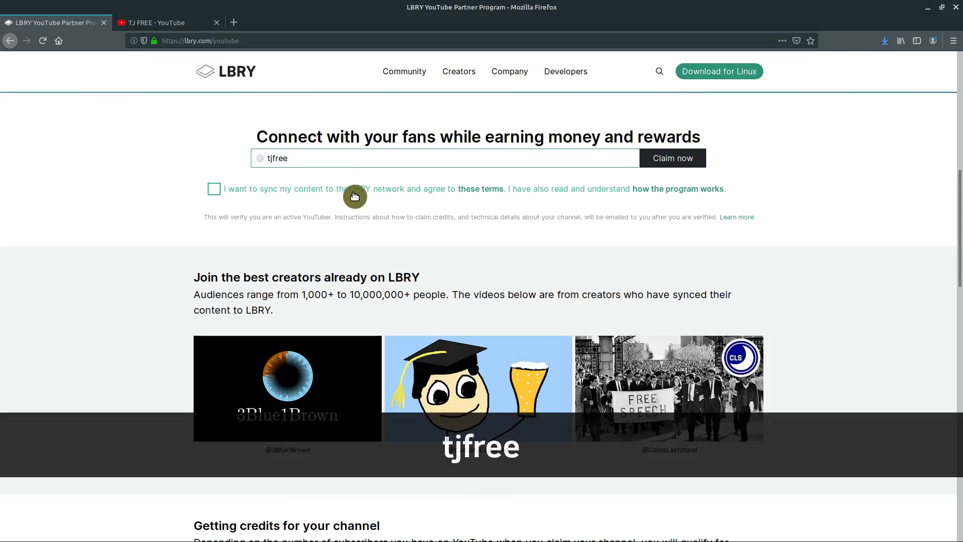
{"action": "left_click", "coordinate": [213, 188]}
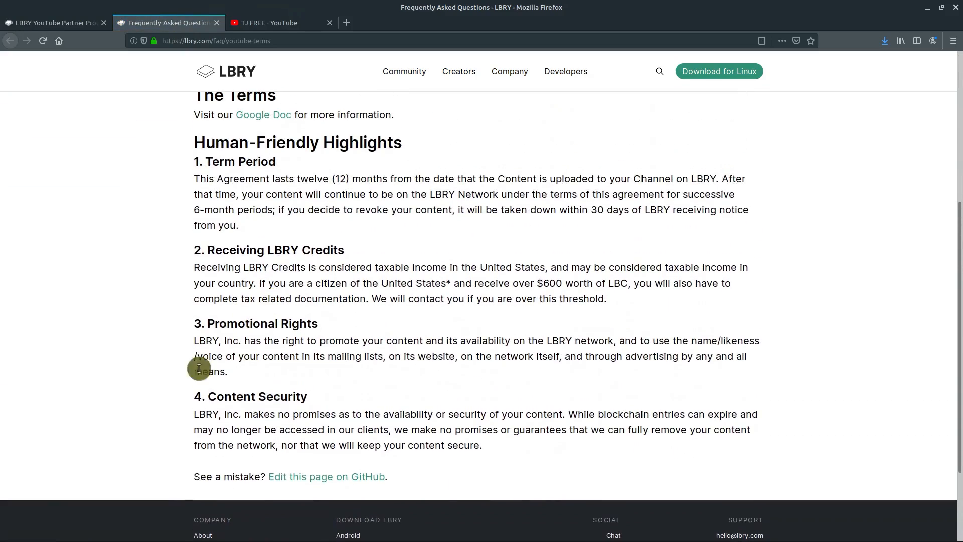
{"action": "mouse_move", "coordinate": [209, 72]}
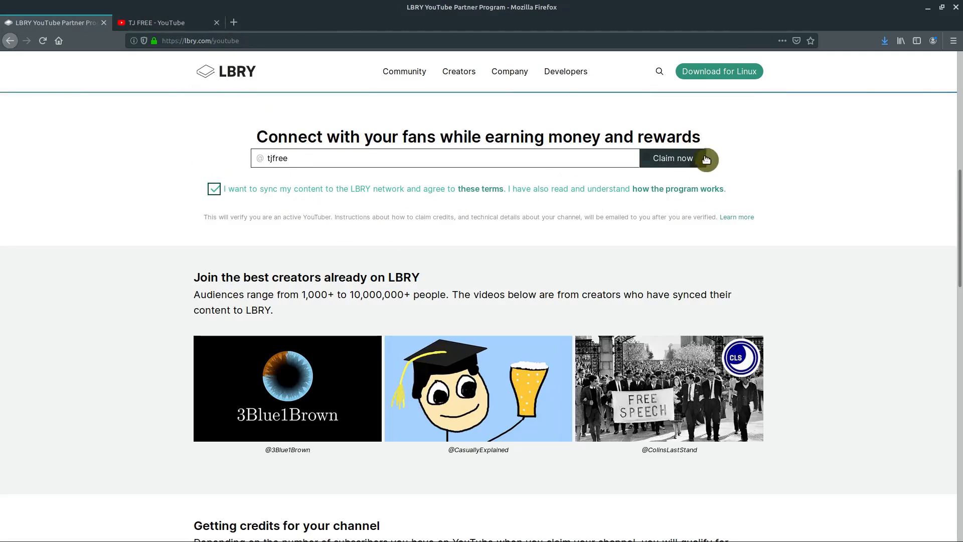
Submit the tjfree claim, proceed past Google's unverified-app warning, and allow lbry.com YouTube access
{"action": "left_click", "coordinate": [672, 158]}
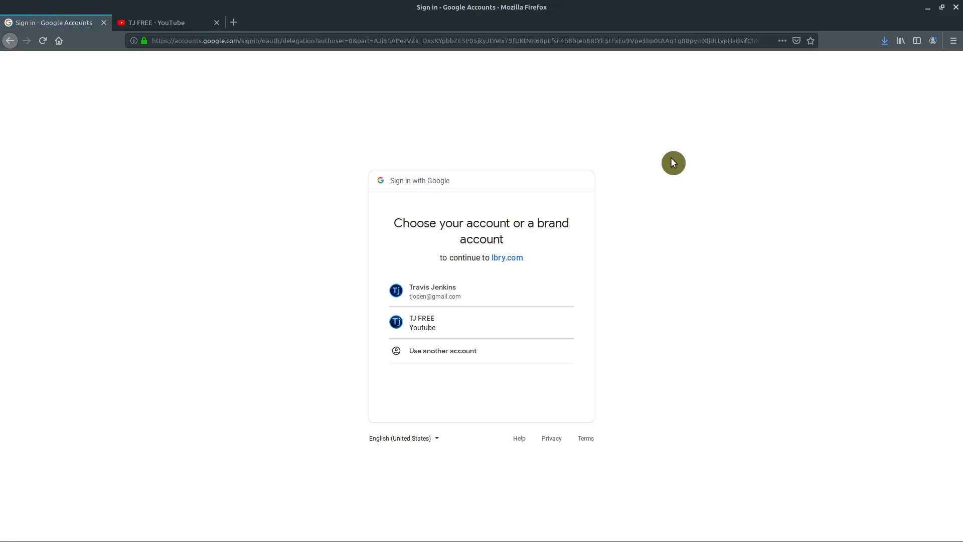
{"action": "mouse_move", "coordinate": [196, 56]}
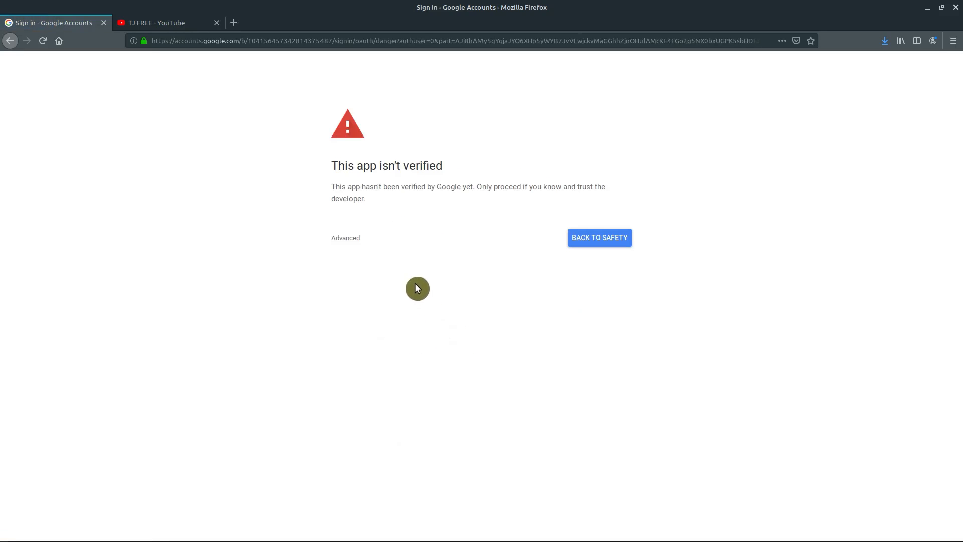
{"action": "left_click", "coordinate": [344, 238]}
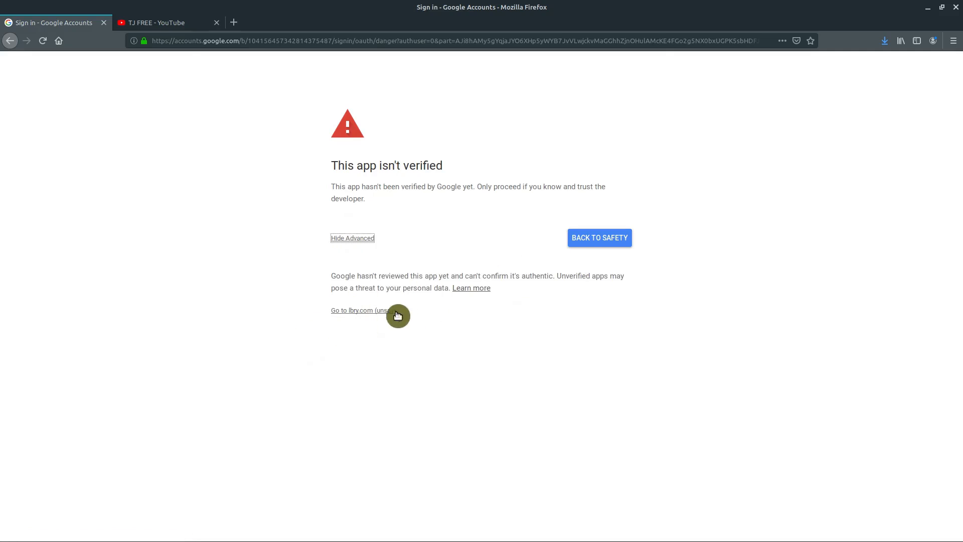
{"action": "left_click", "coordinate": [364, 310]}
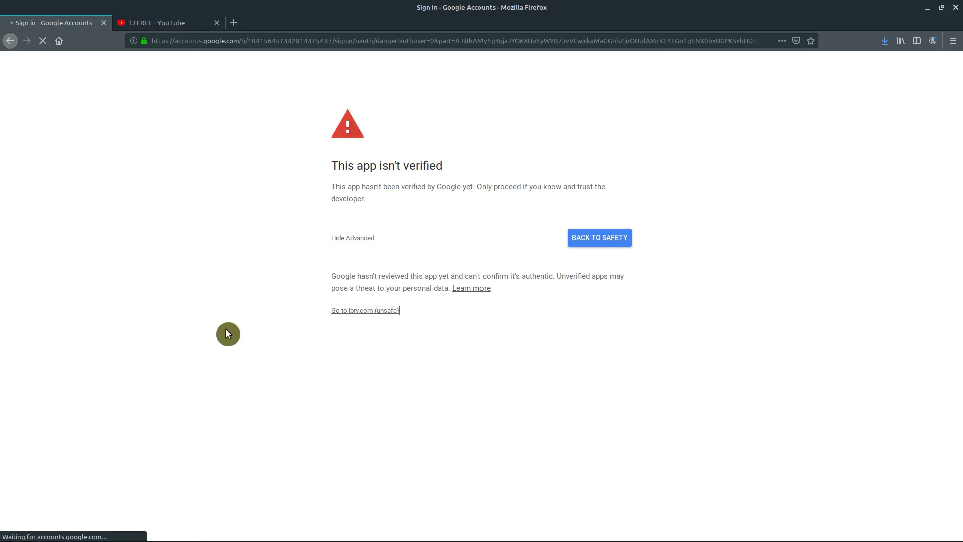
{"action": "left_click", "coordinate": [364, 310]}
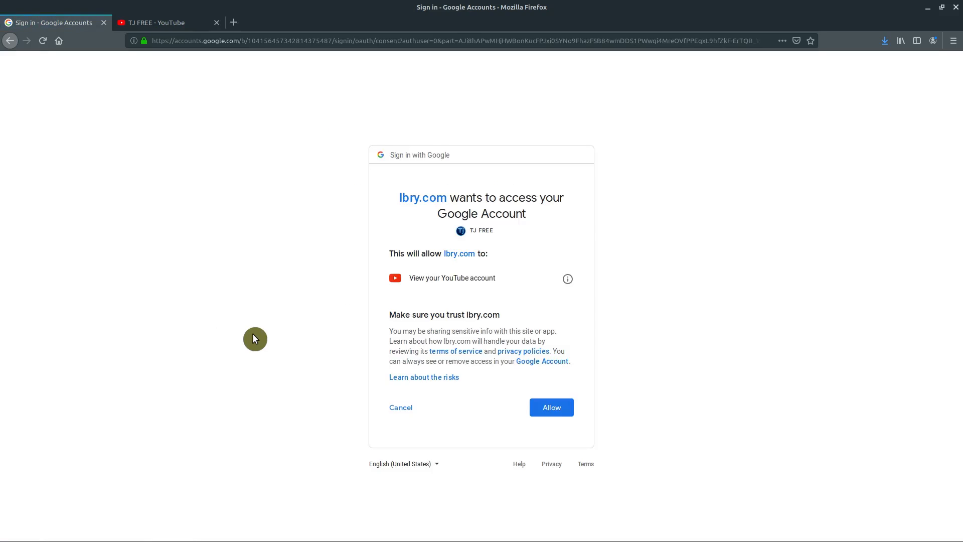
{"action": "left_click", "coordinate": [550, 407]}
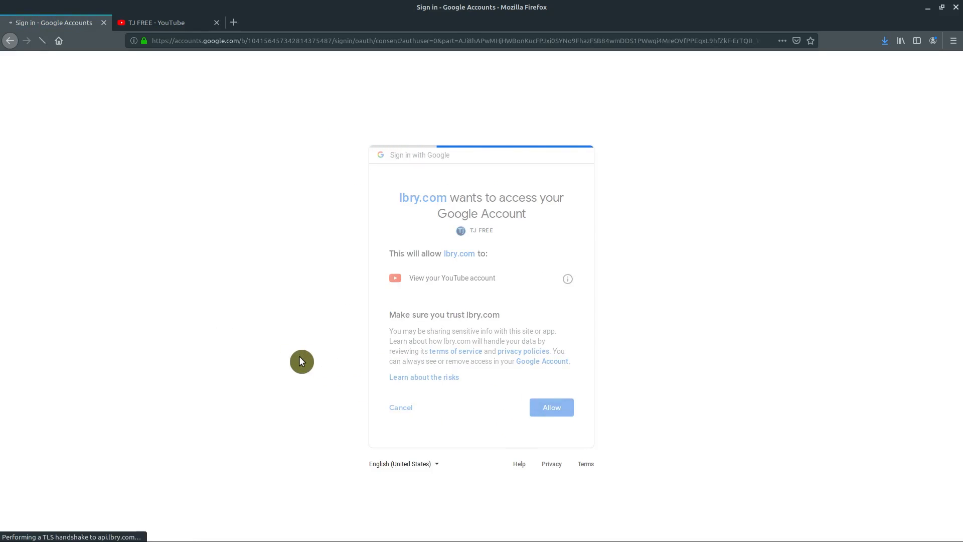
Confirm access so lbry.com shows the sync pending email confirmation
{"action": "left_click", "coordinate": [551, 407]}
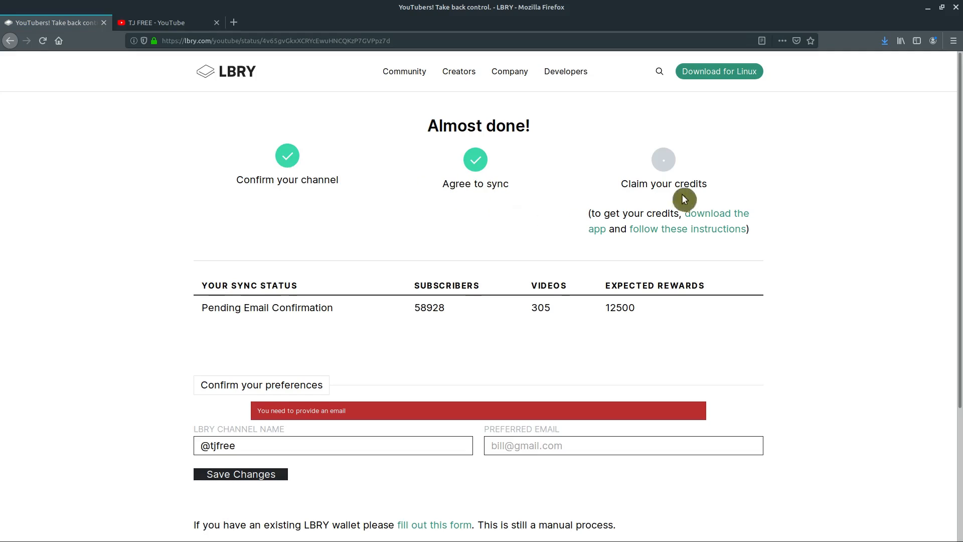
{"action": "mouse_move", "coordinate": [664, 191]}
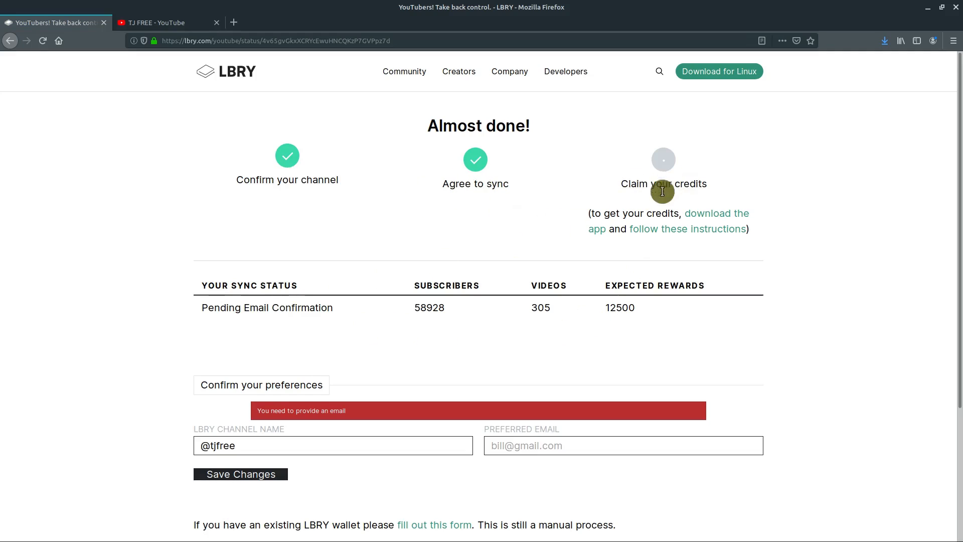
{"action": "mouse_move", "coordinate": [218, 295]}
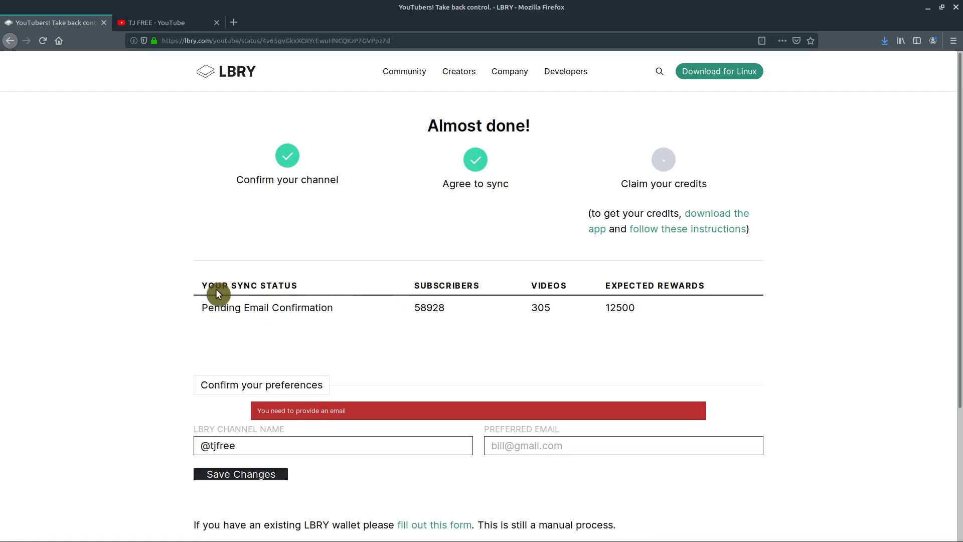
{"action": "mouse_move", "coordinate": [215, 297]}
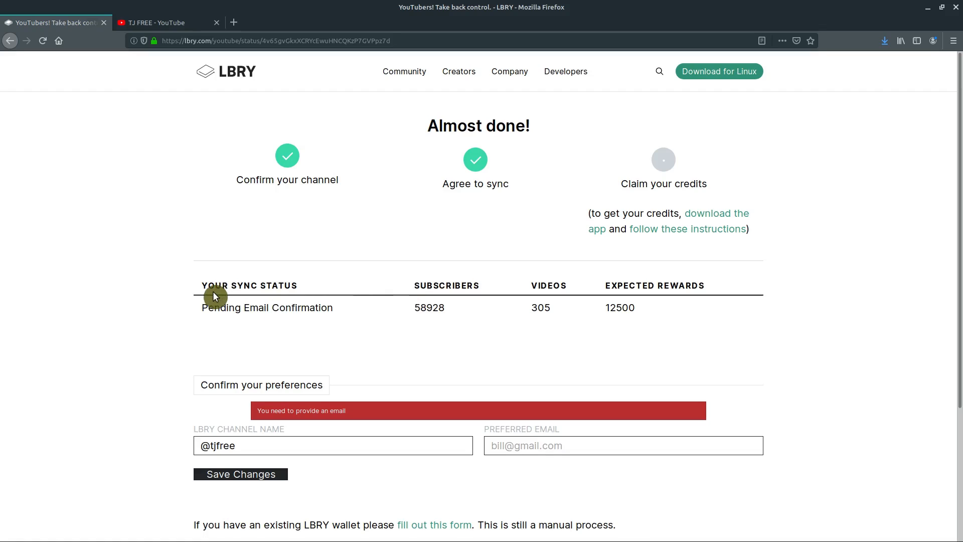
{"action": "mouse_move", "coordinate": [158, 370]}
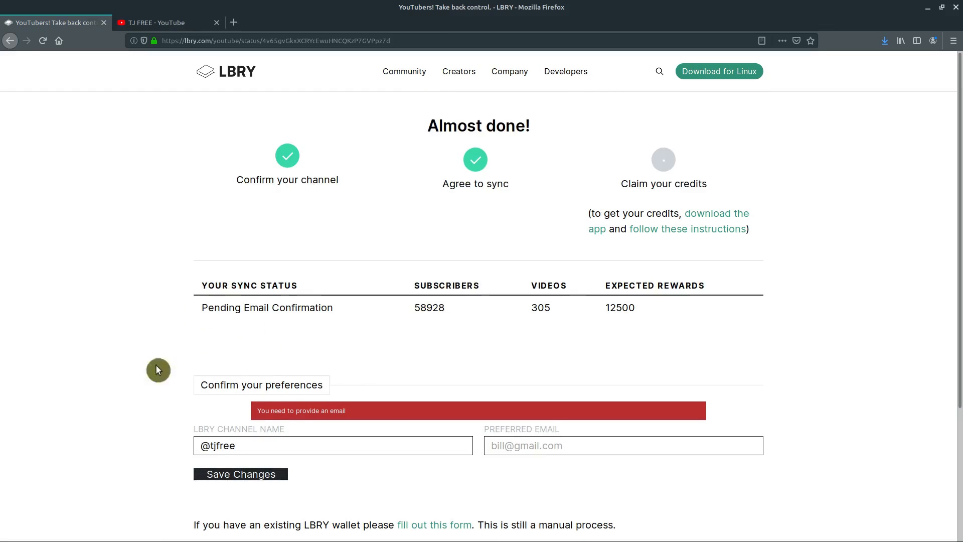
{"action": "mouse_move", "coordinate": [229, 82]}
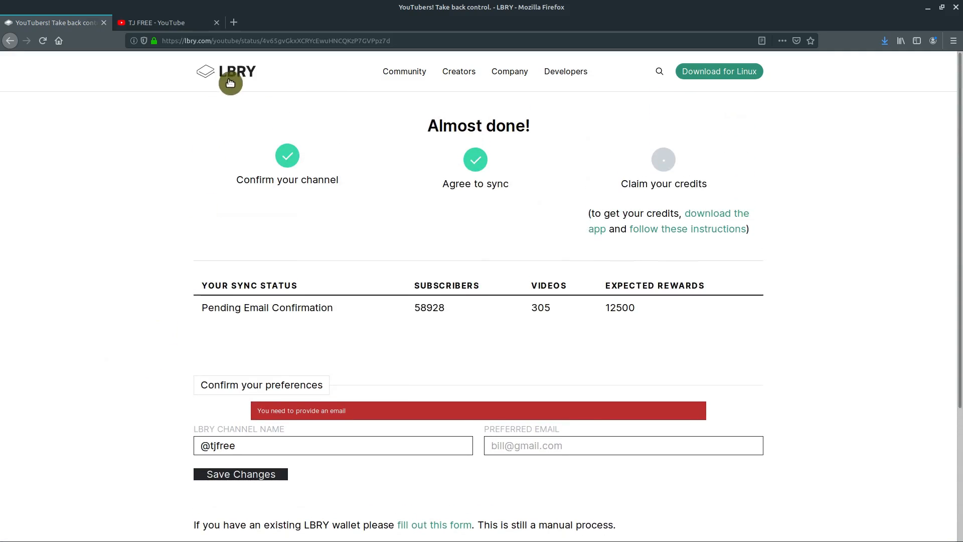
{"action": "mouse_move", "coordinate": [678, 205]}
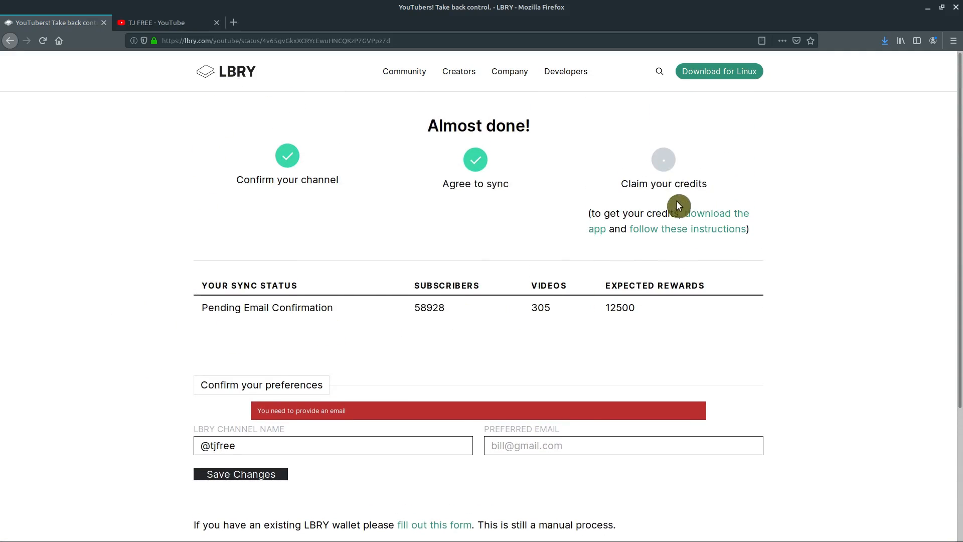
{"action": "mouse_move", "coordinate": [606, 308]}
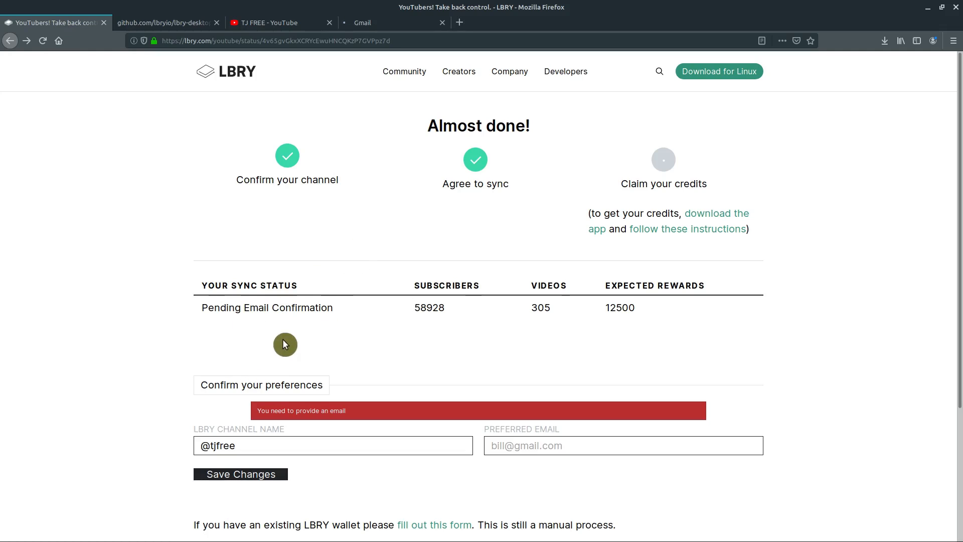
{"action": "mouse_move", "coordinate": [211, 371]}
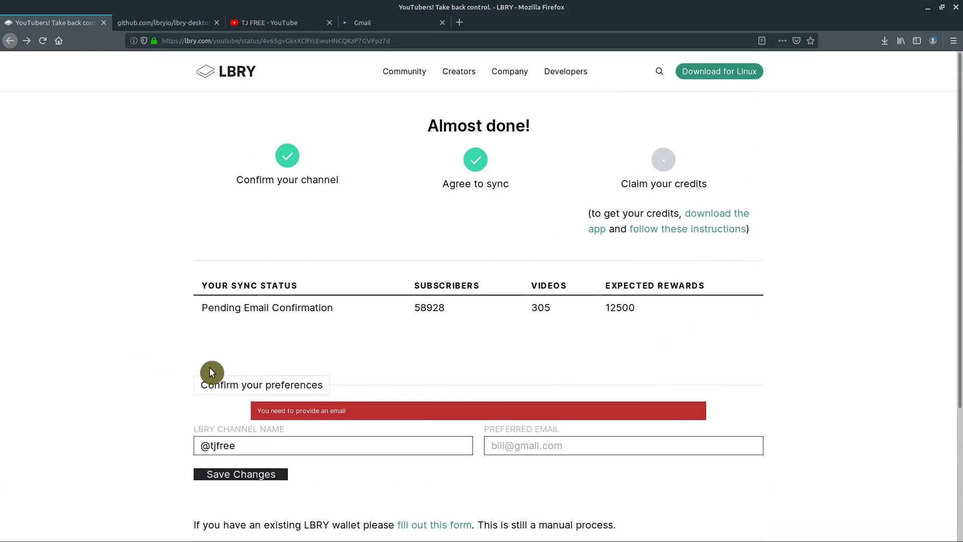
Confirm the account from the LBRY verification email, pass the reCAPTCHA, and return to sync status
{"action": "left_click", "coordinate": [393, 23]}
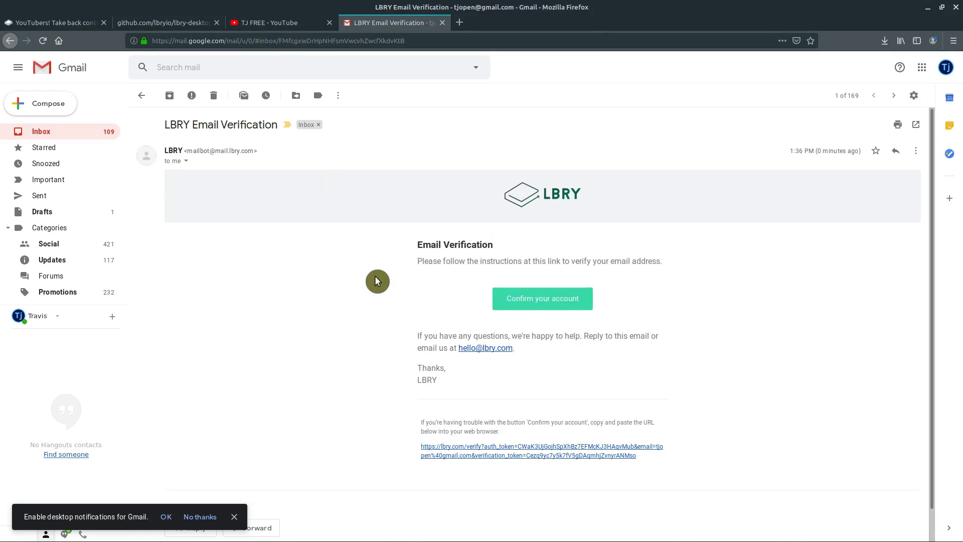
{"action": "left_click", "coordinate": [542, 299]}
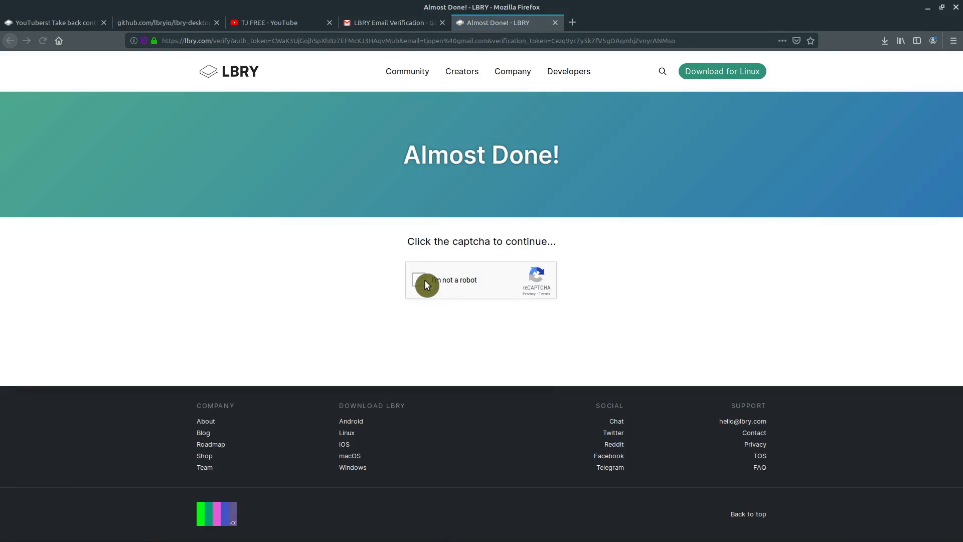
{"action": "left_click", "coordinate": [423, 280]}
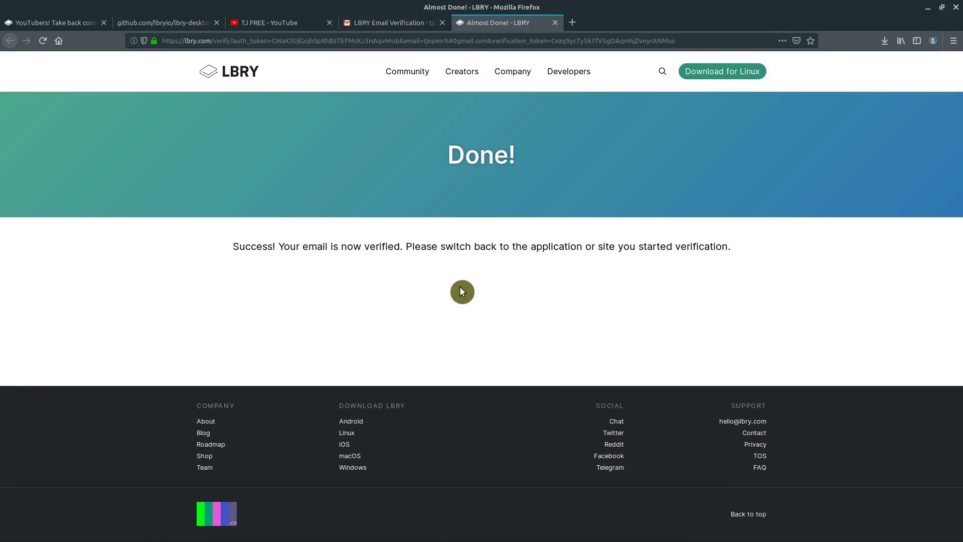
{"action": "left_click", "coordinate": [52, 23]}
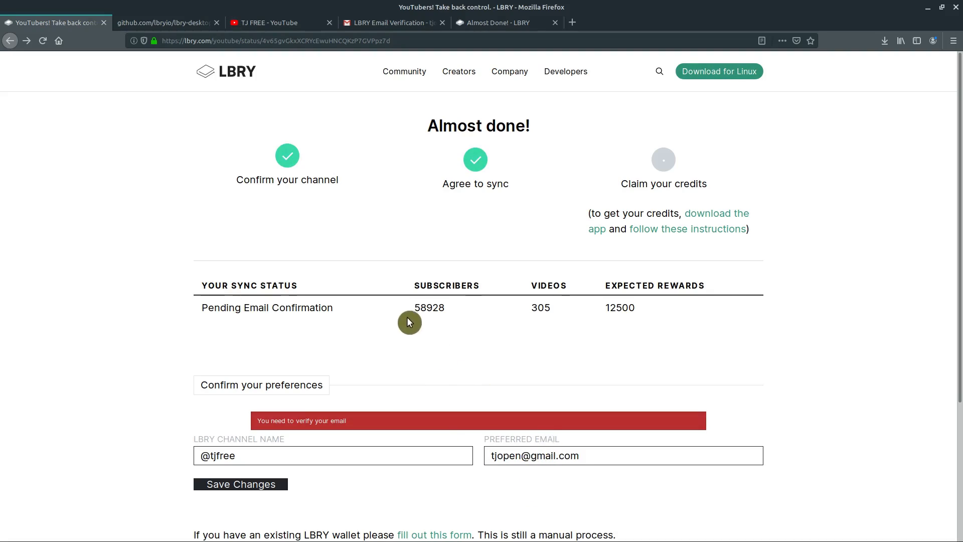
{"action": "mouse_move", "coordinate": [284, 242]}
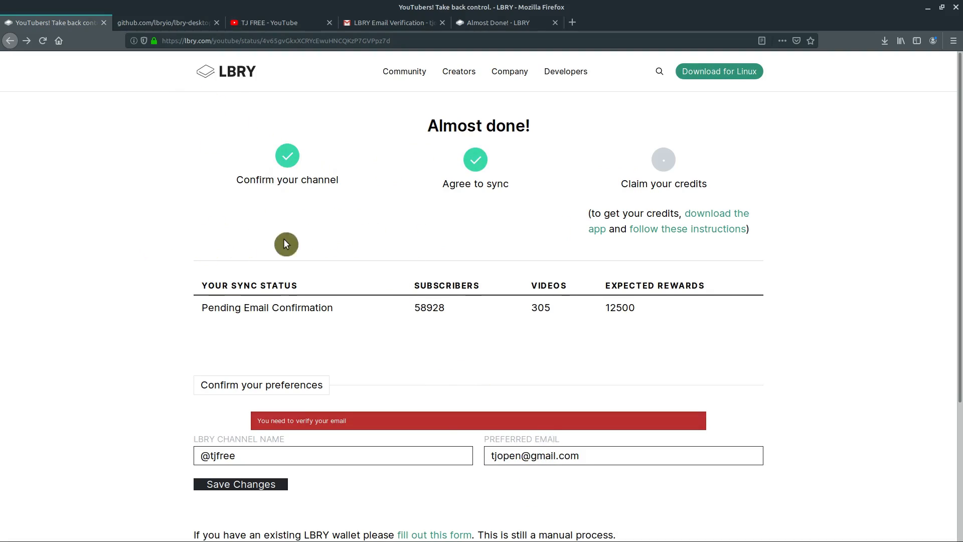
{"action": "scroll", "scroll_direction": "down", "scroll_amount": 3}
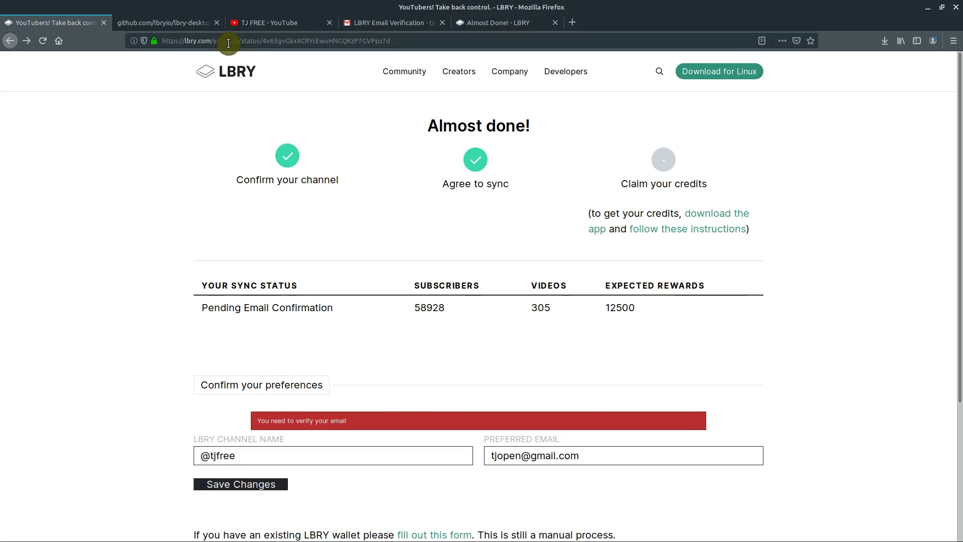
{"action": "mouse_move", "coordinate": [164, 256]}
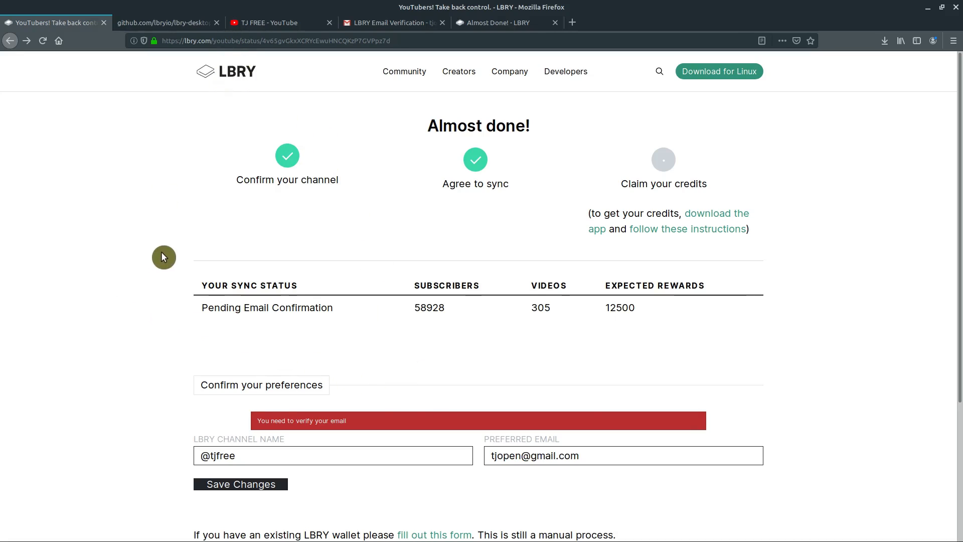
{"action": "scroll", "scroll_direction": "down", "scroll_amount": 3}
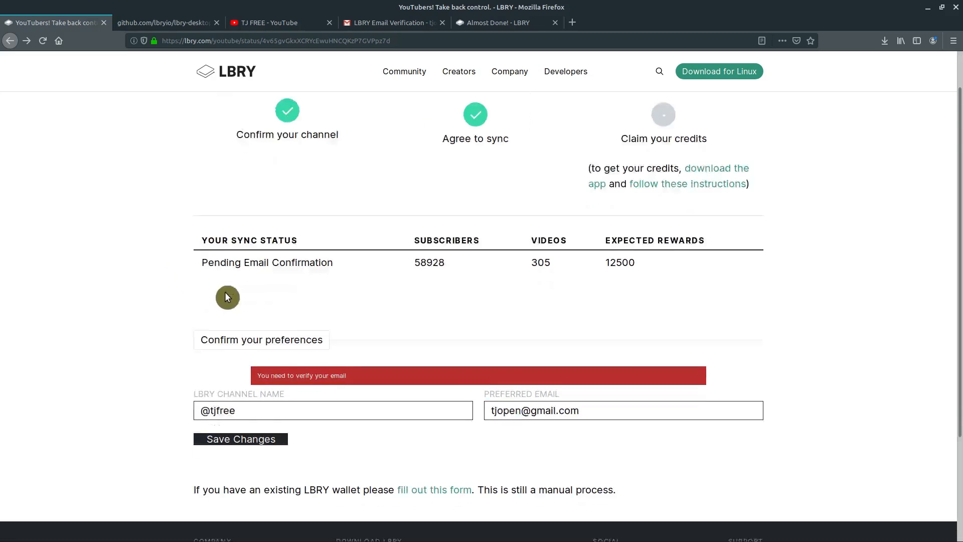
{"action": "scroll", "scroll_direction": "down", "scroll_amount": 3}
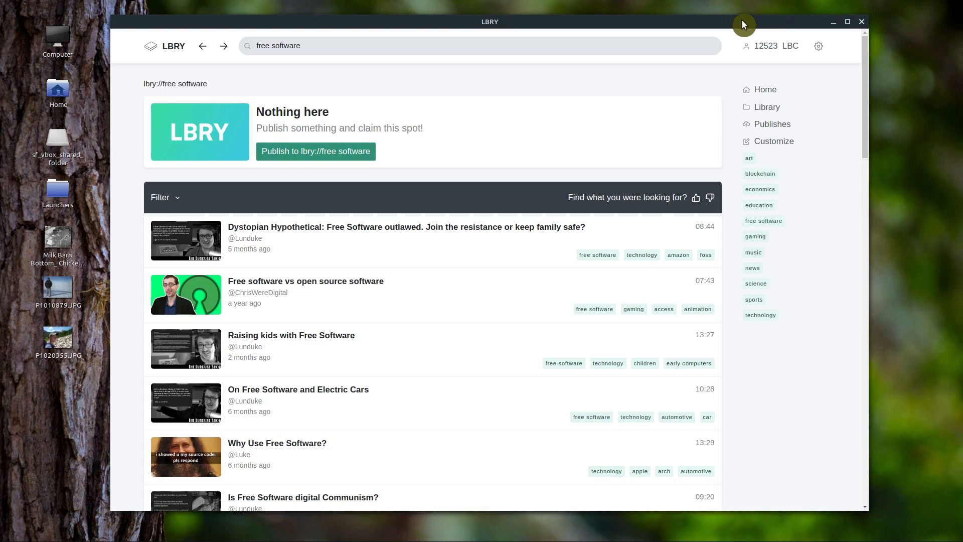
{"action": "mouse_move", "coordinate": [782, 50]}
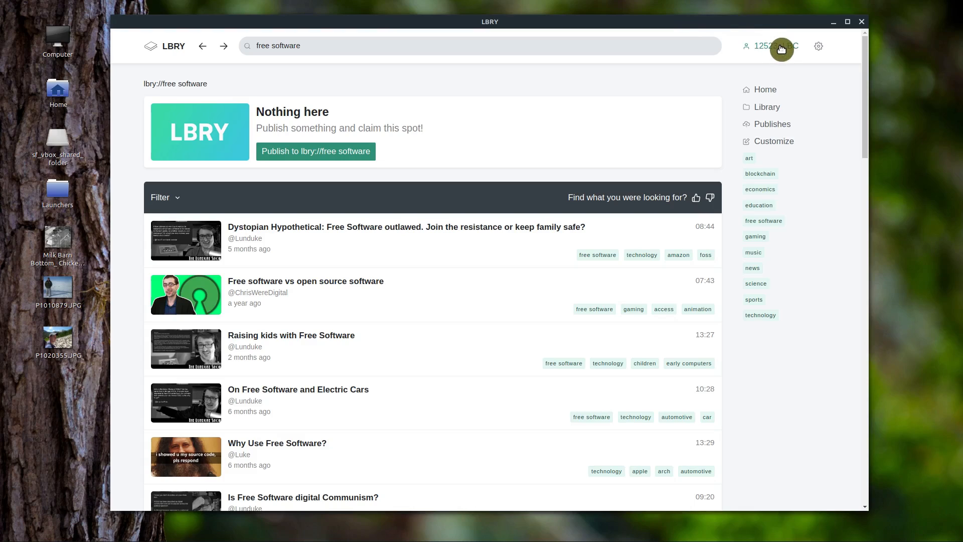
{"action": "mouse_move", "coordinate": [784, 53]}
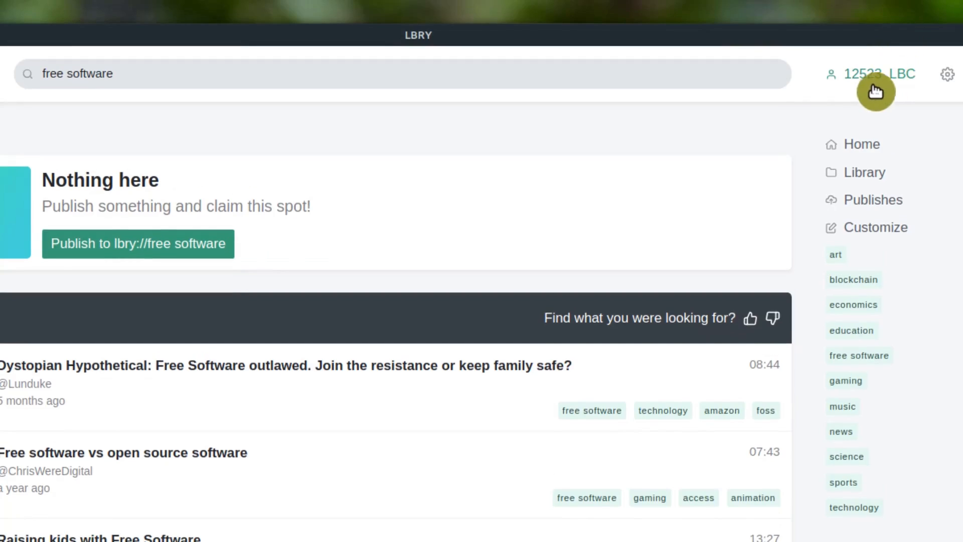
Reach the Rewards page and scroll to the Claimed Rewards table with the 12500 LBC entry
{"action": "left_click", "coordinate": [880, 73]}
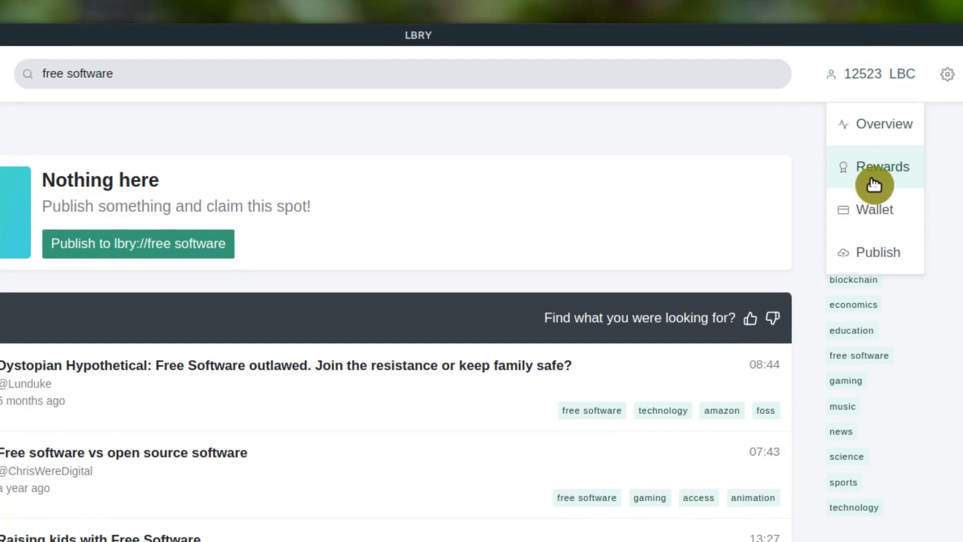
{"action": "left_click", "coordinate": [883, 166]}
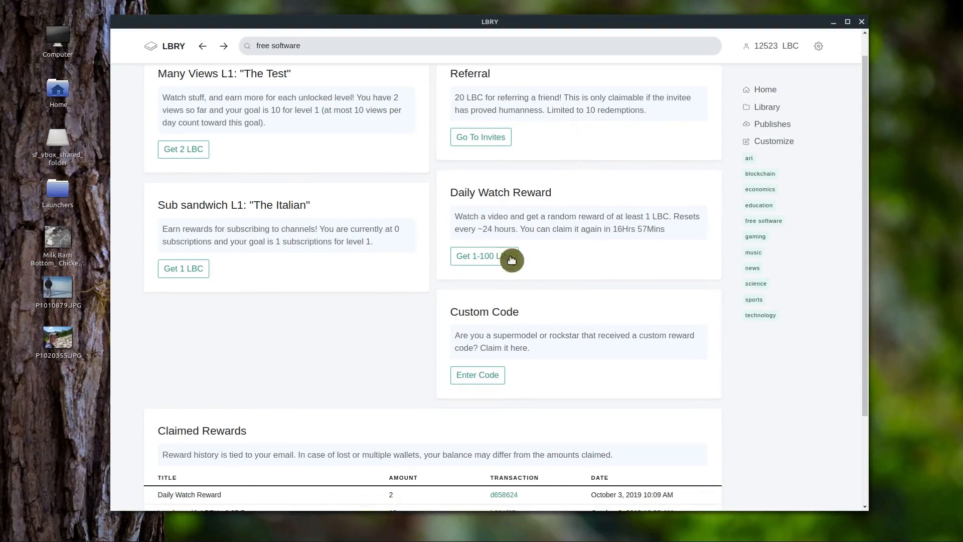
{"action": "scroll", "scroll_direction": "down", "scroll_amount": 3}
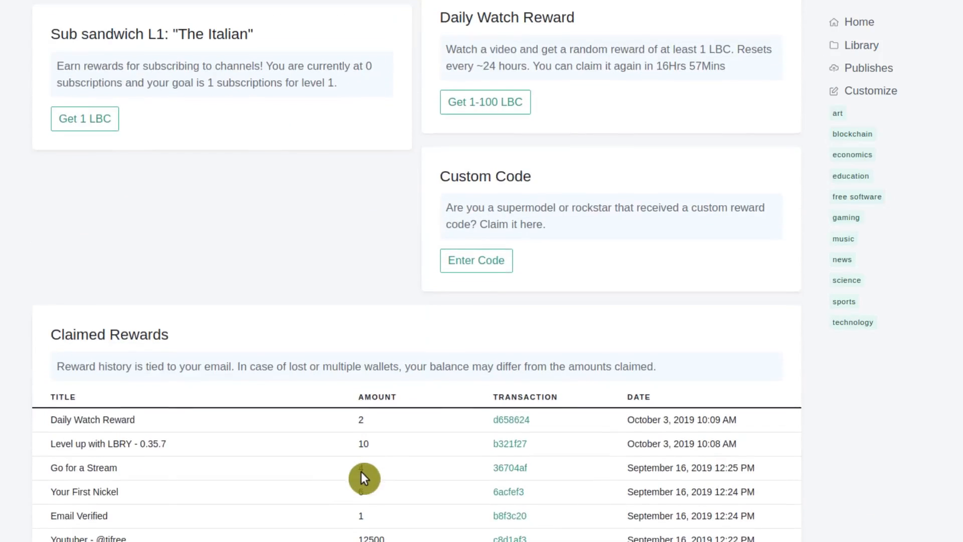
{"action": "scroll", "scroll_direction": "down", "scroll_amount": 3}
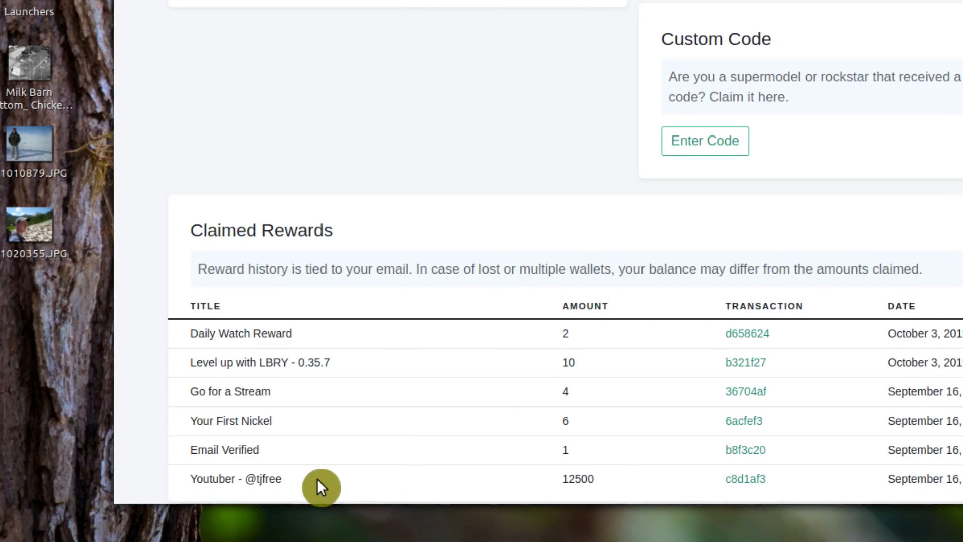
{"action": "mouse_move", "coordinate": [570, 457]}
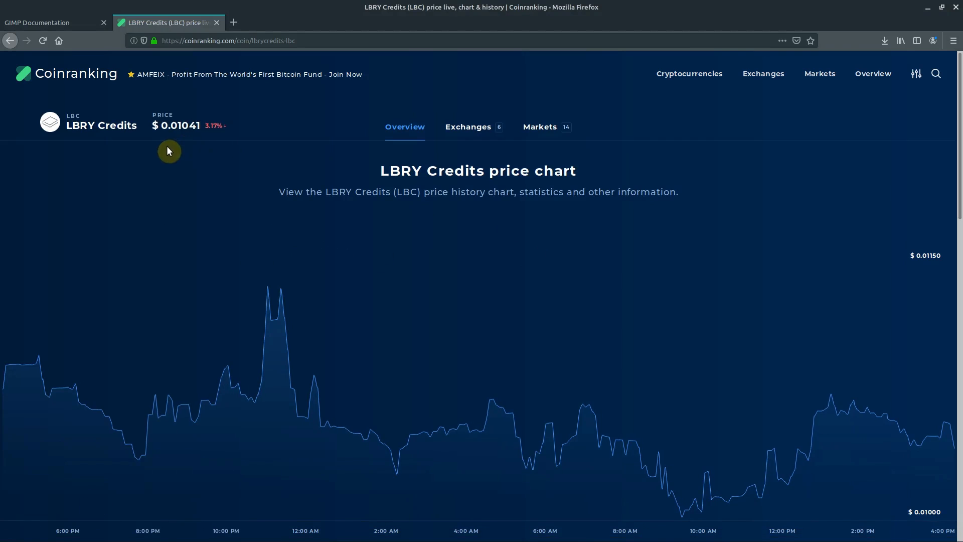
{"action": "mouse_move", "coordinate": [182, 129]}
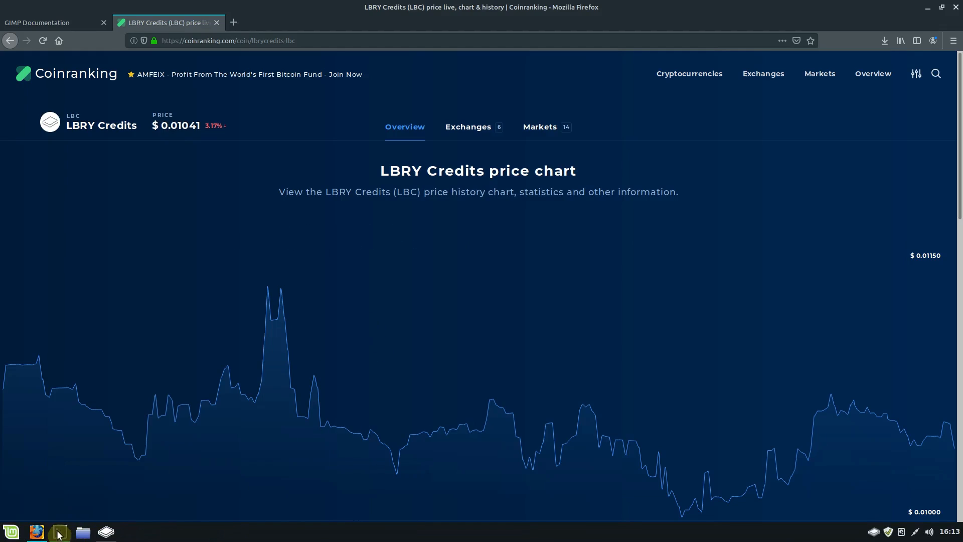
View the Coinranking LBRY Credits chart over 1-year and 5-year ranges
{"action": "left_click", "coordinate": [59, 532]}
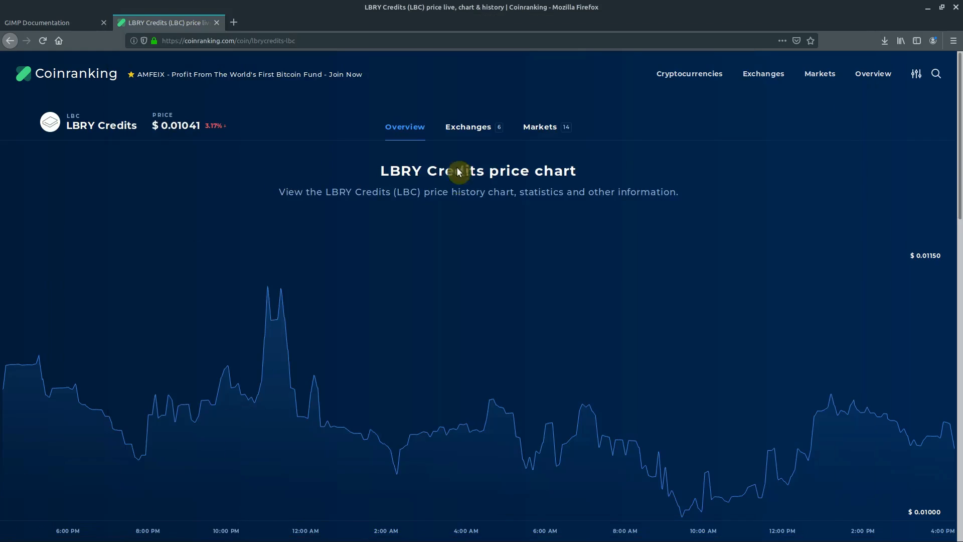
{"action": "scroll", "scroll_direction": "down", "scroll_amount": 3}
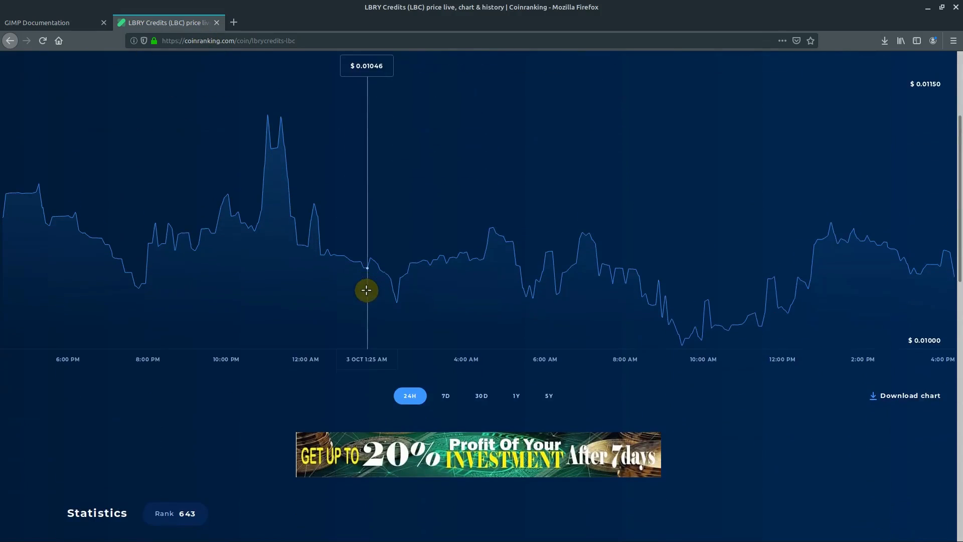
{"action": "left_click", "coordinate": [516, 395]}
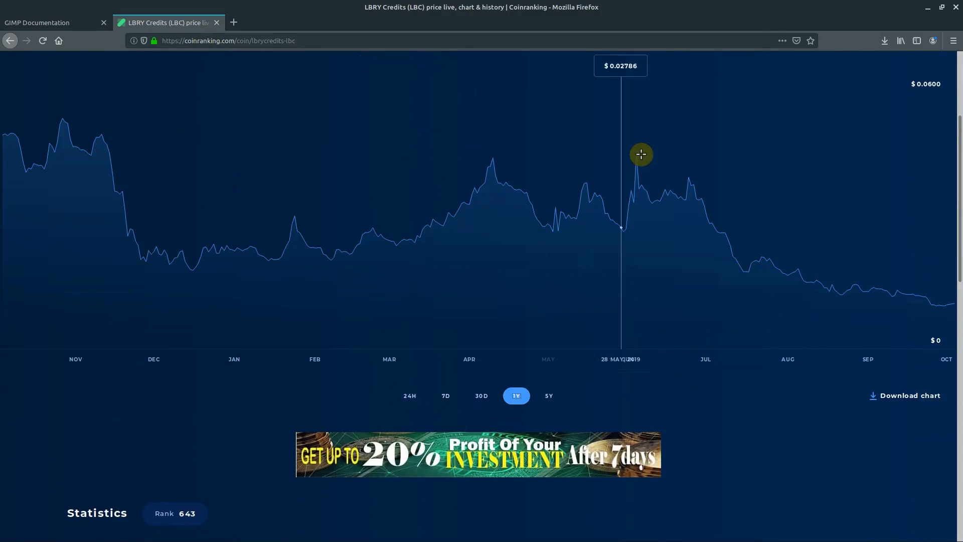
{"action": "mouse_move", "coordinate": [85, 136]}
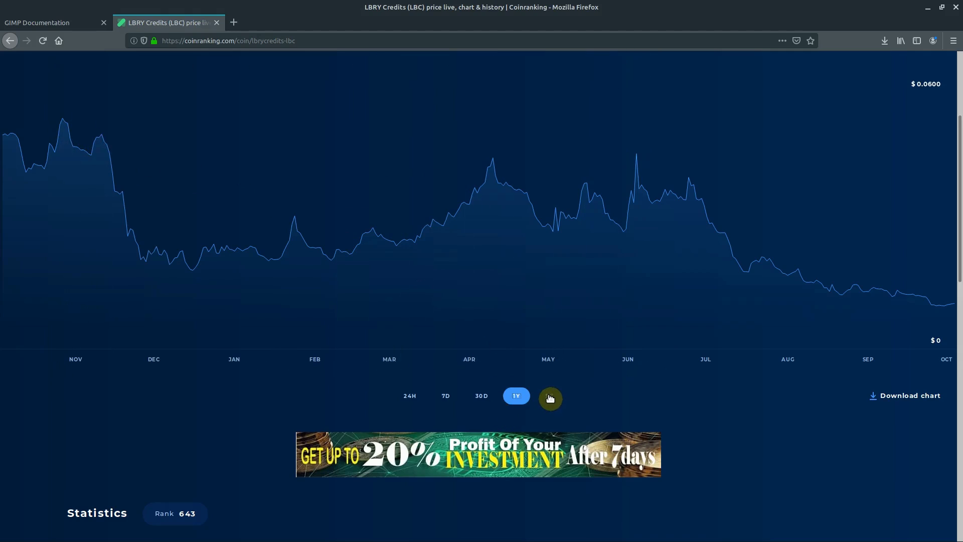
{"action": "left_click", "coordinate": [548, 396]}
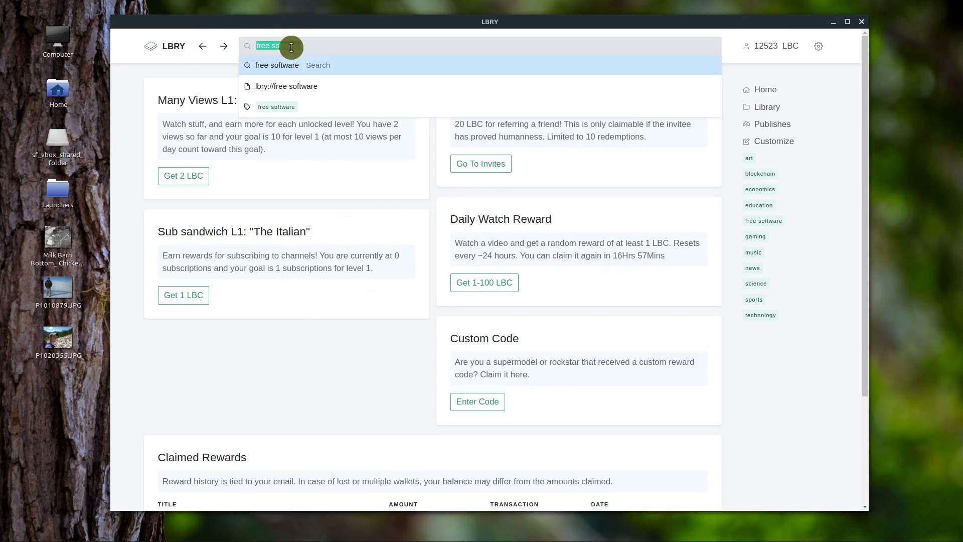
Enter tjfre as the LBRY search query to find the synced channel
{"action": "type", "text": "tjfre"}
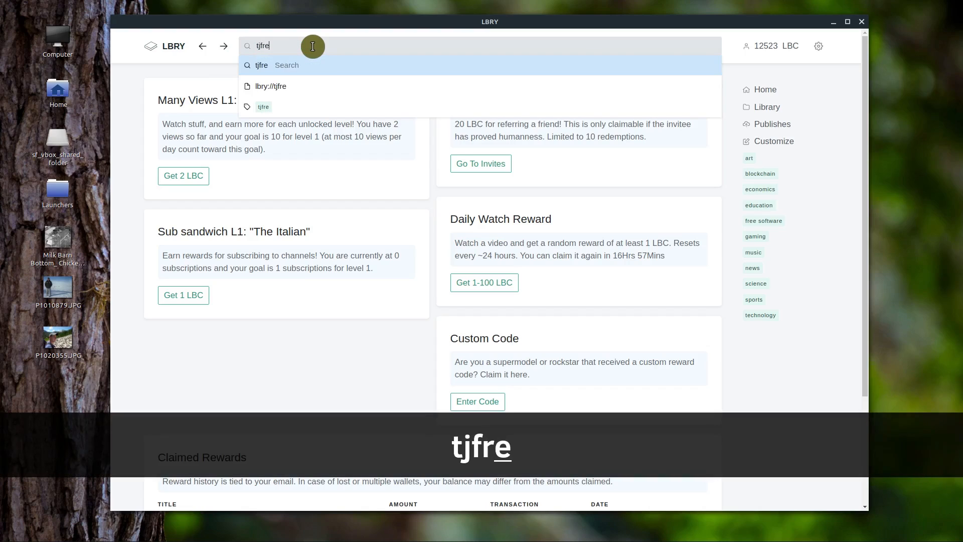